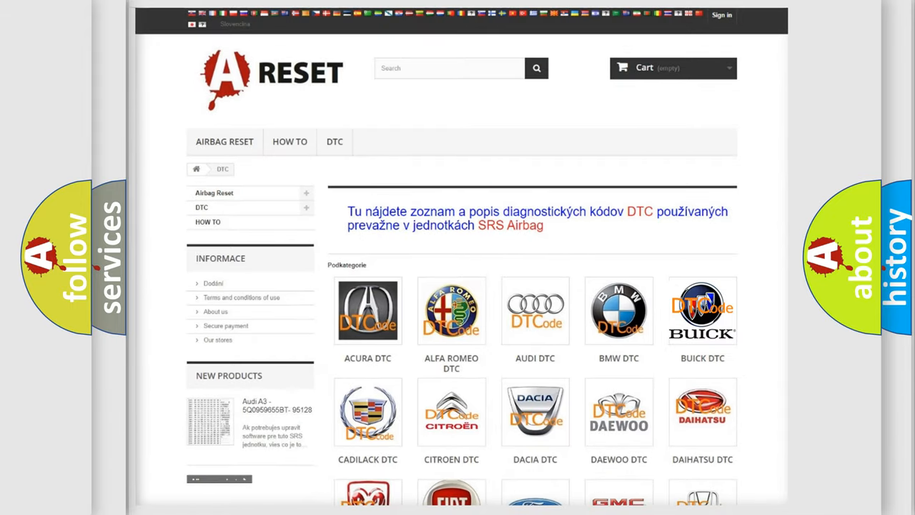
Step: Browse the Buick DTC page's airbag code list from B0002 down into the B101E range and back up
{"action": "left_click", "coordinate": [702, 310]}
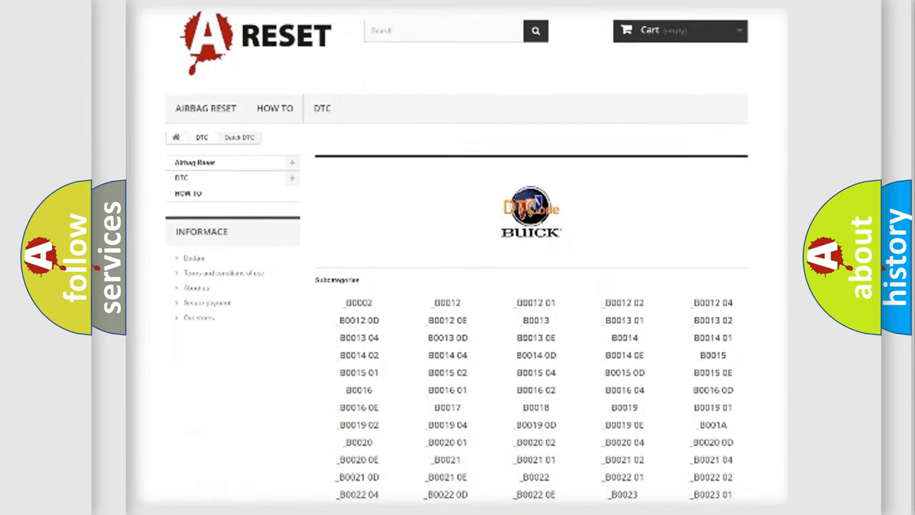
{"action": "scroll", "scroll_direction": "down", "scroll_amount": 3}
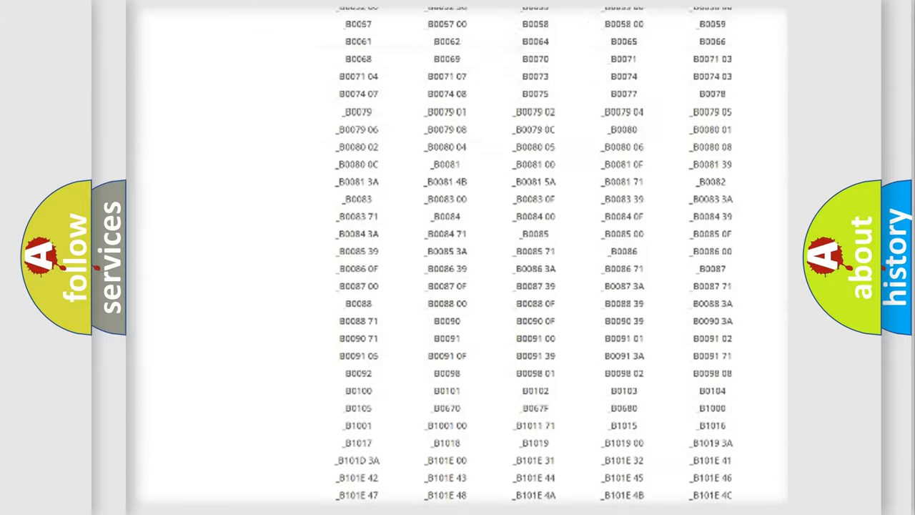
{"action": "scroll", "scroll_direction": "up", "scroll_amount": 3}
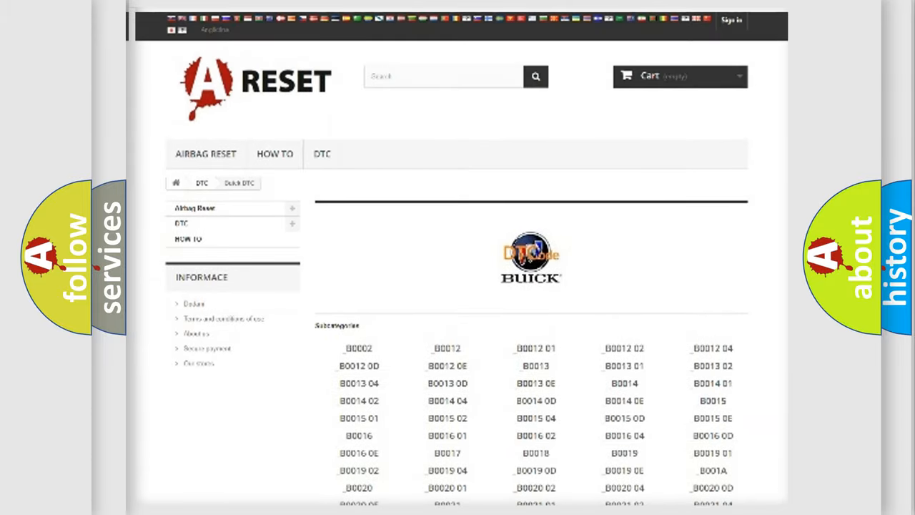